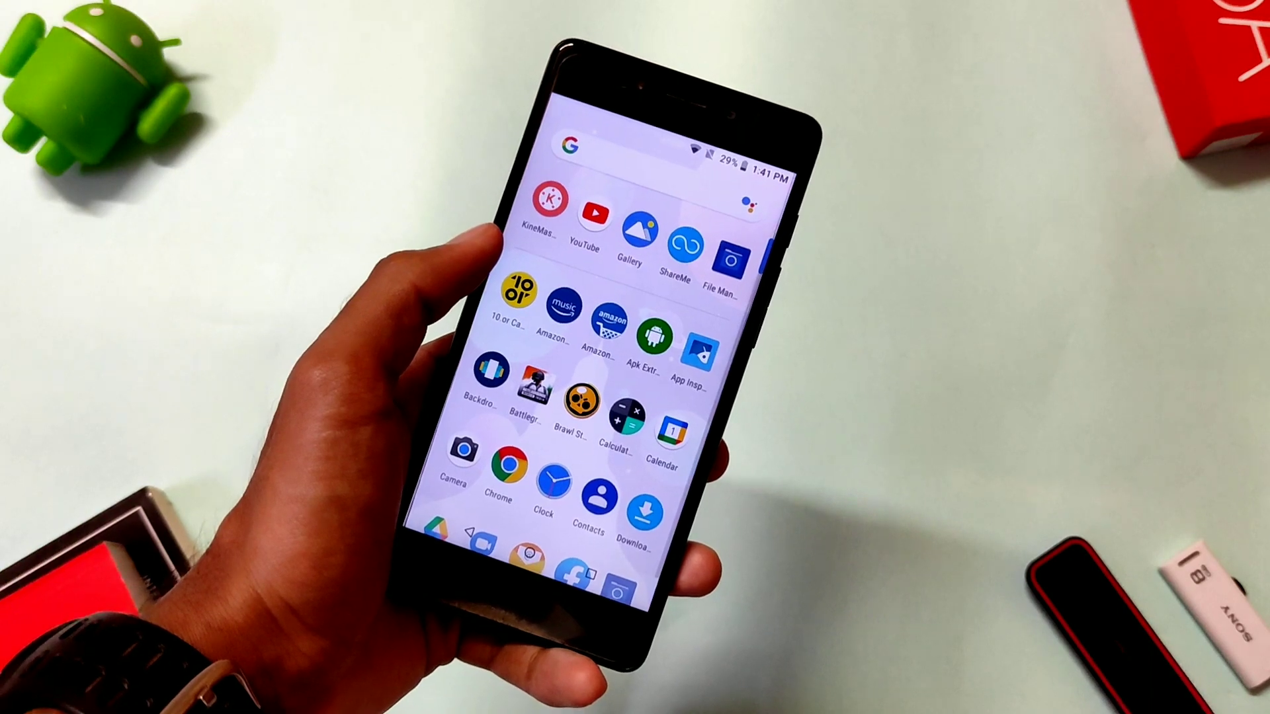
Locate Launcher3_Launcher3.apk (1.45 MB) inside the ExtractedApks folder in File Manager
scroll(down, 3)
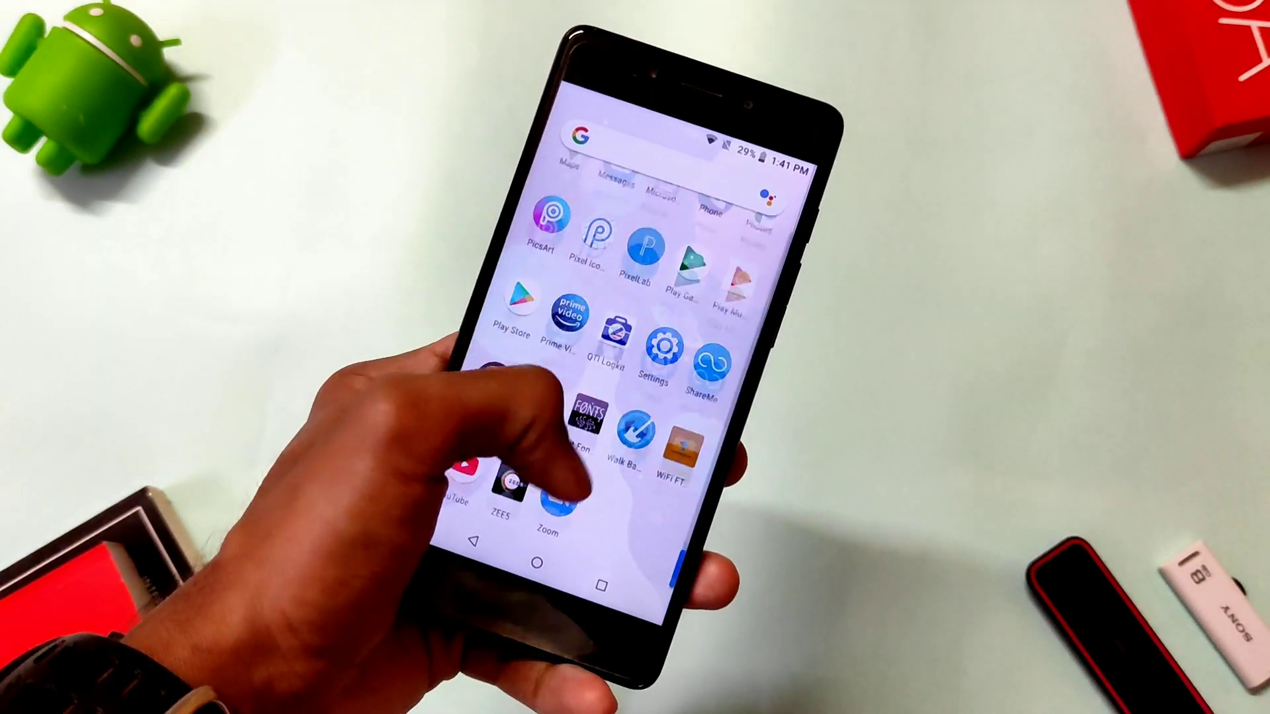
scroll(down, 3)
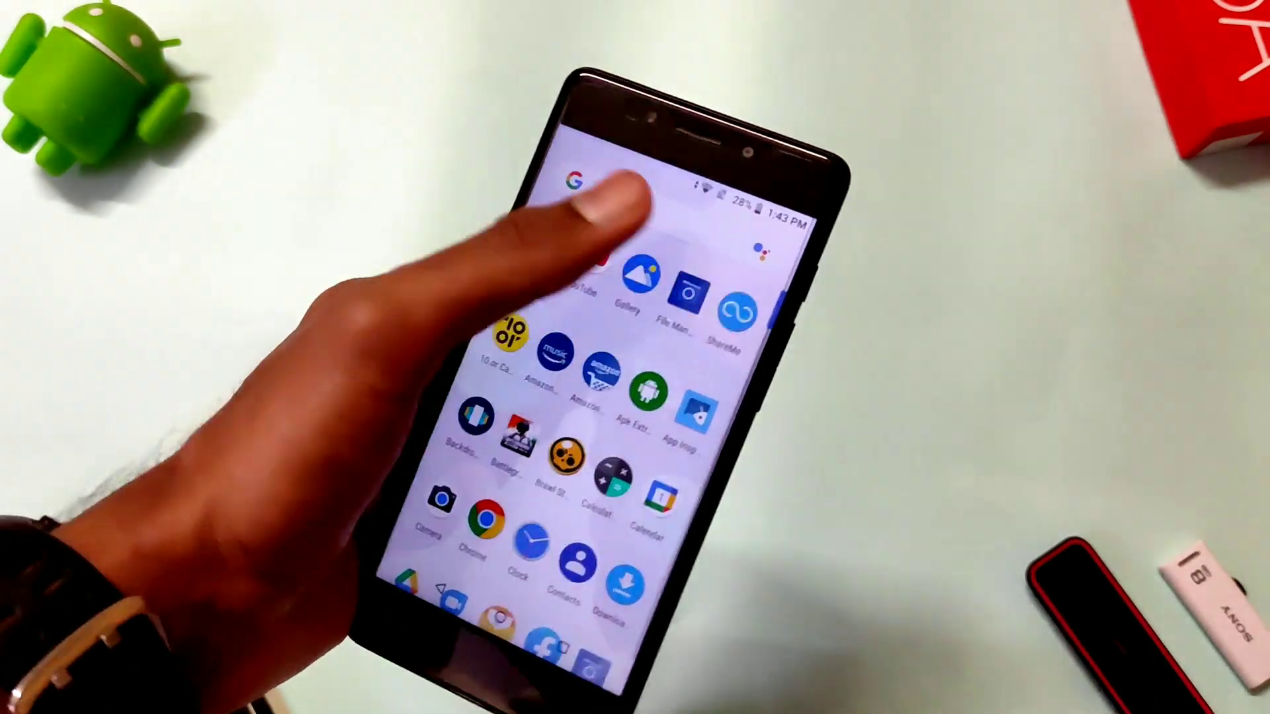
click(663, 287)
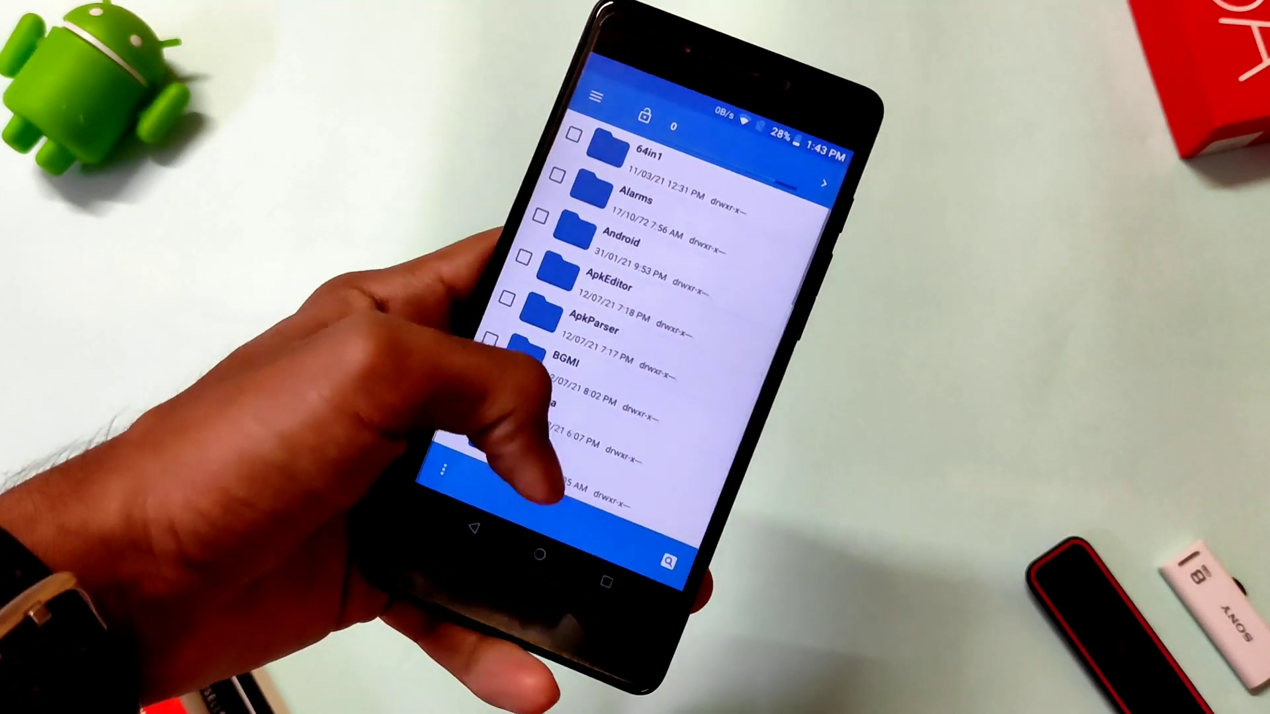
scroll(down, 3)
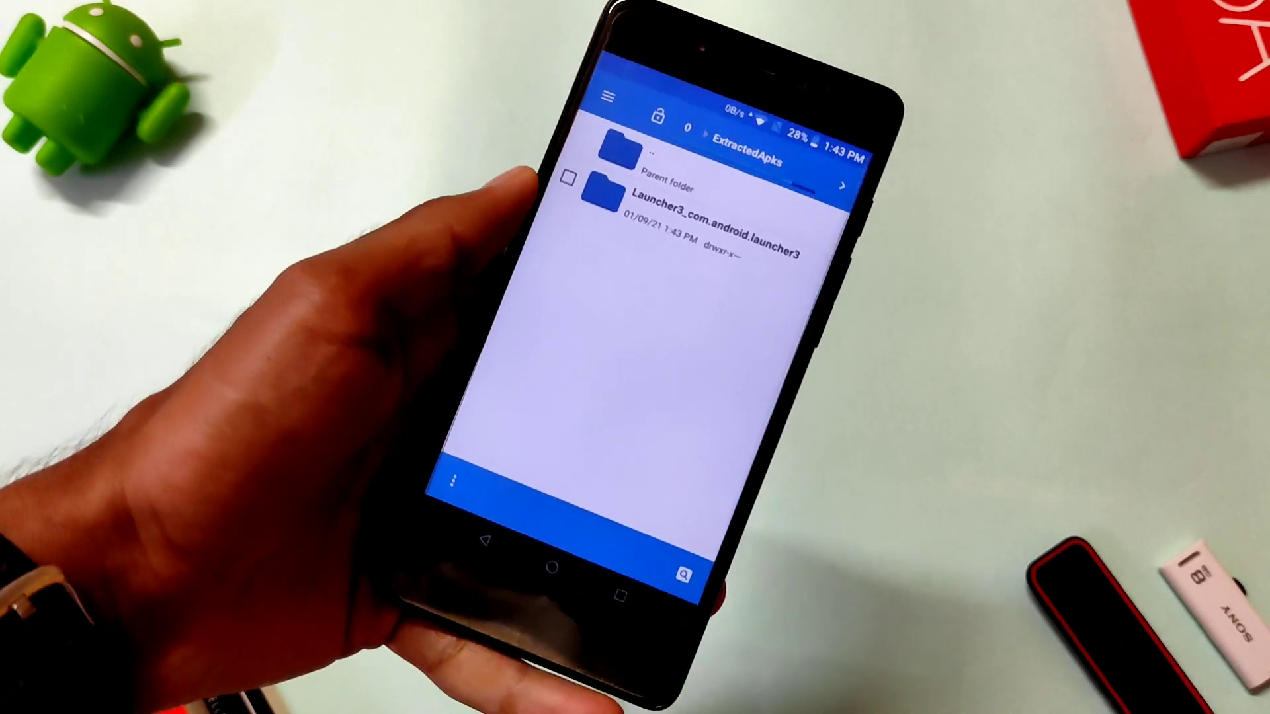
click(697, 202)
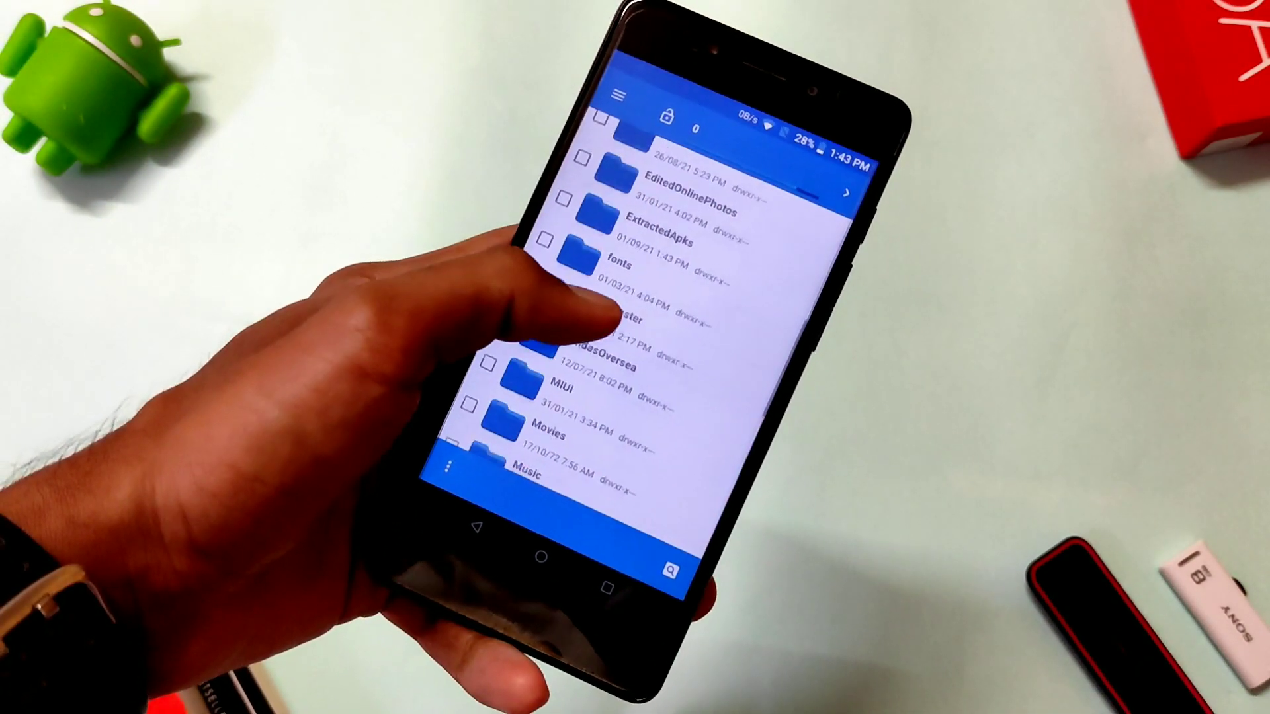
click(615, 265)
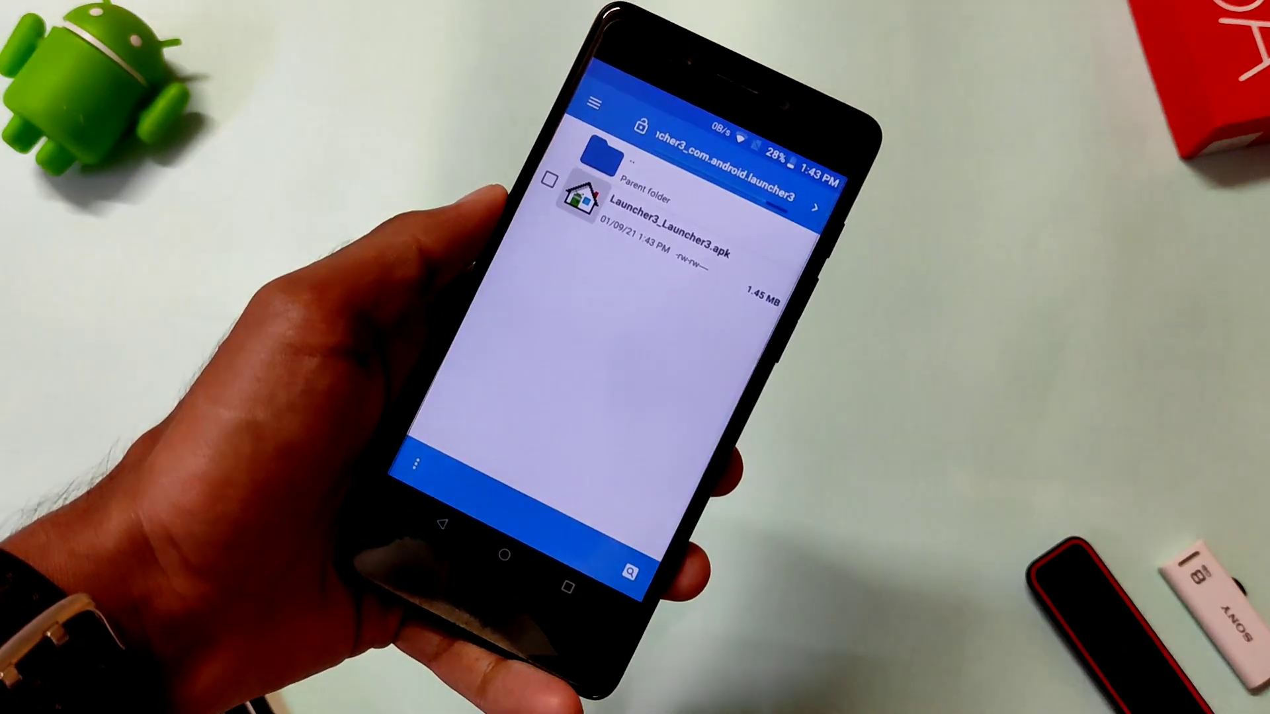
click(646, 224)
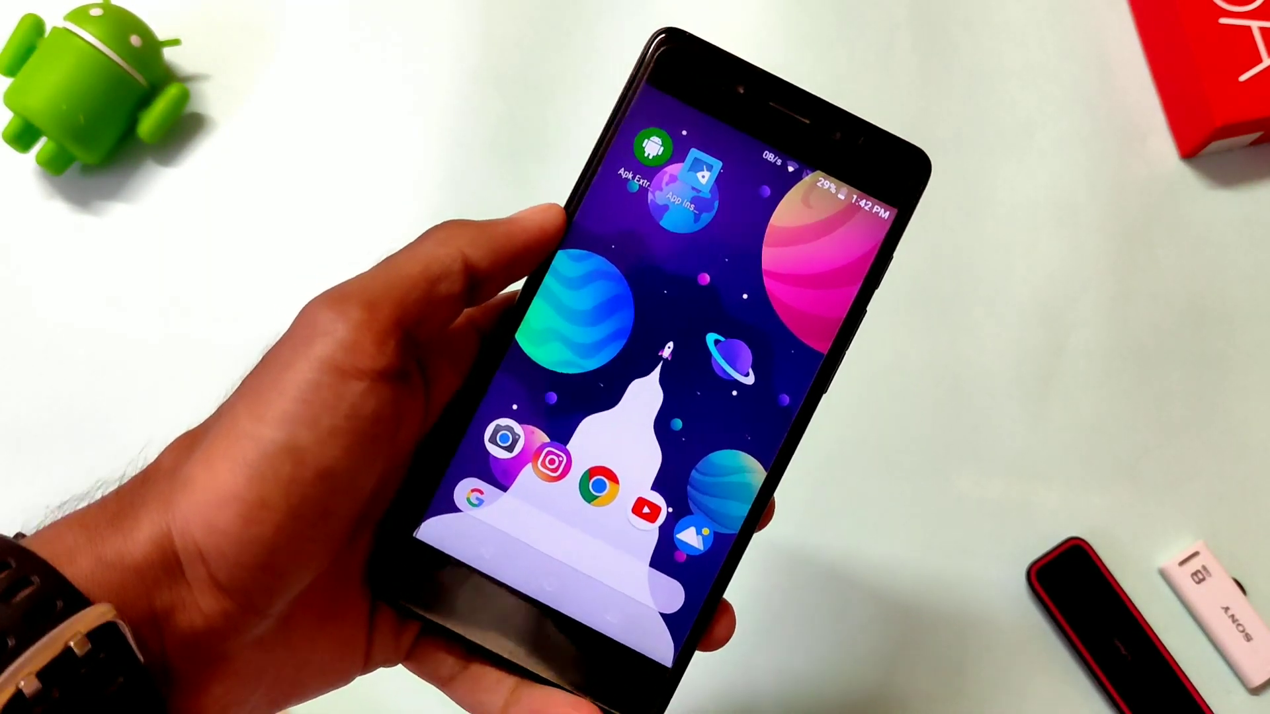
Scroll Apk Extractor's installed-app list down to Launcher3 (com.android.launcher3)
click(637, 153)
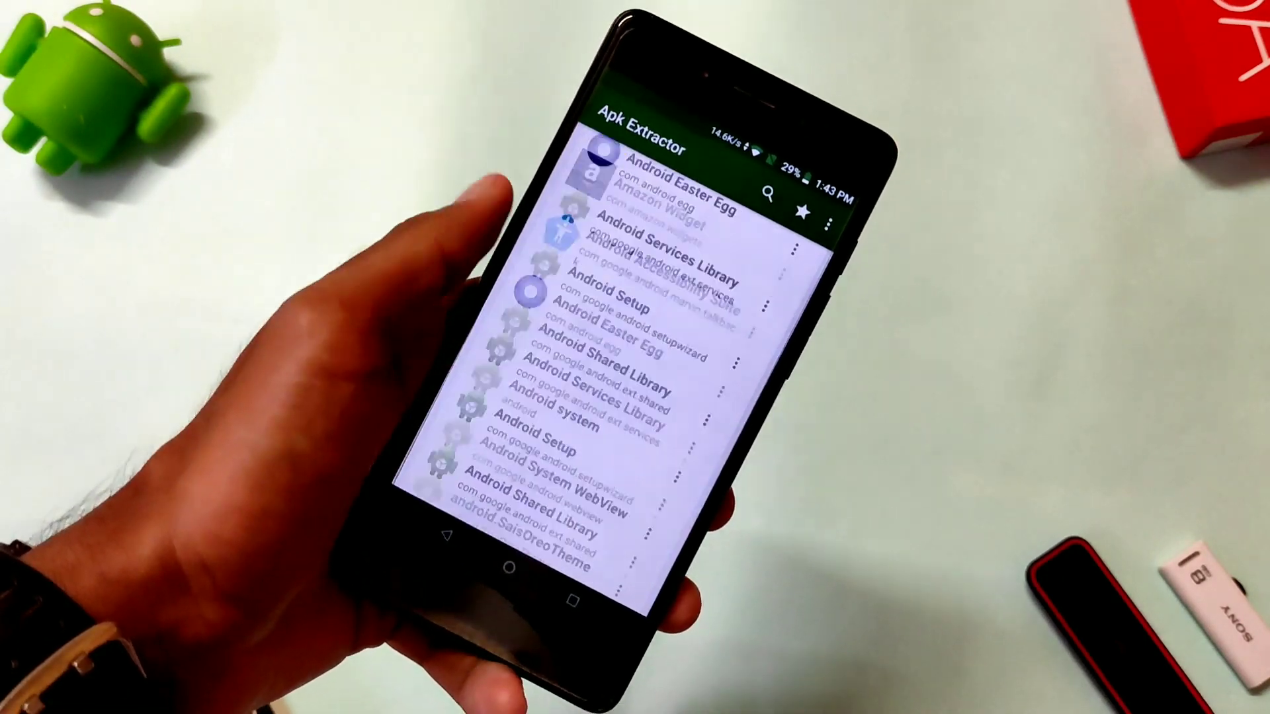
scroll(down, 3)
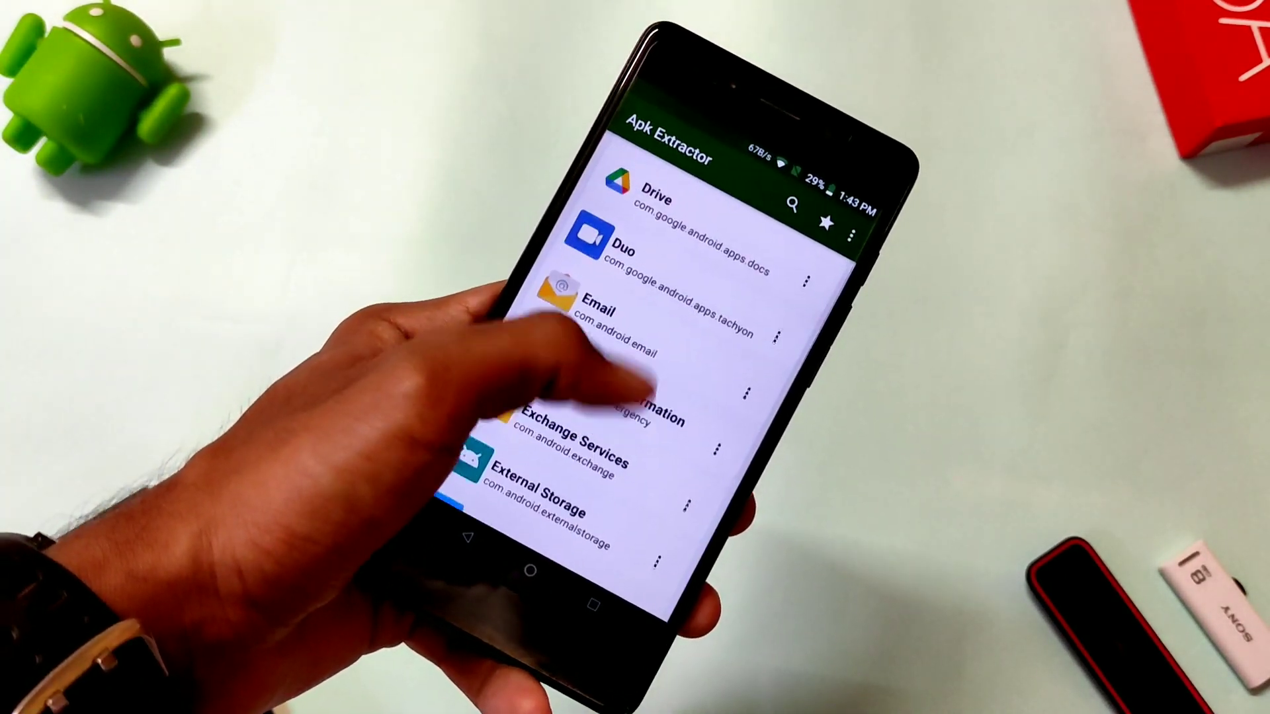
scroll(down, 3)
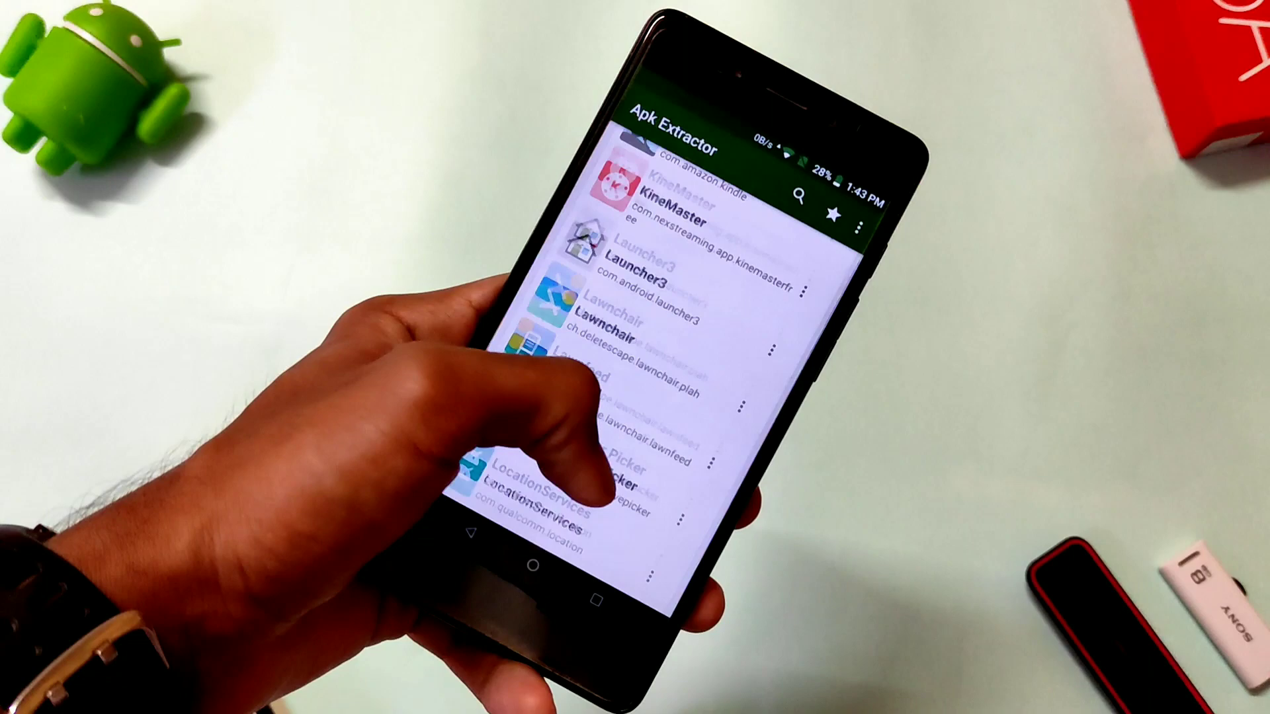
scroll(down, 3)
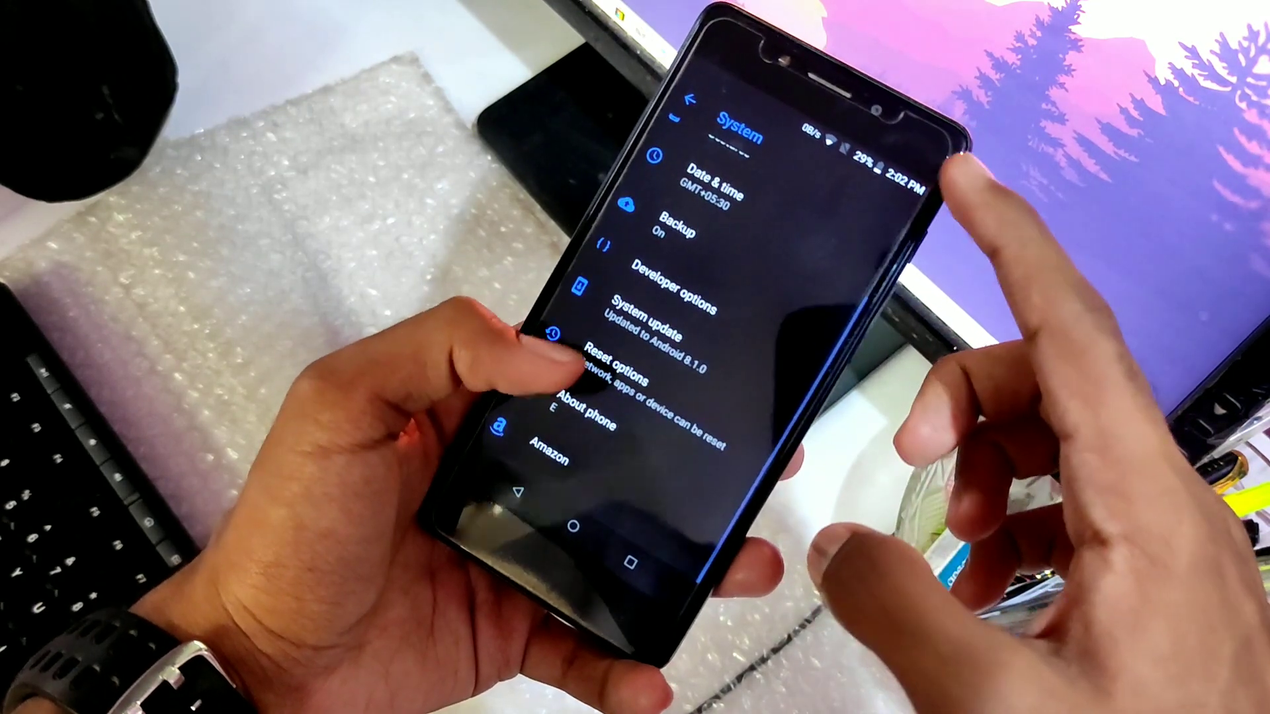
Enable USB debugging in Developer options and authorize this computer's connection
click(585, 410)
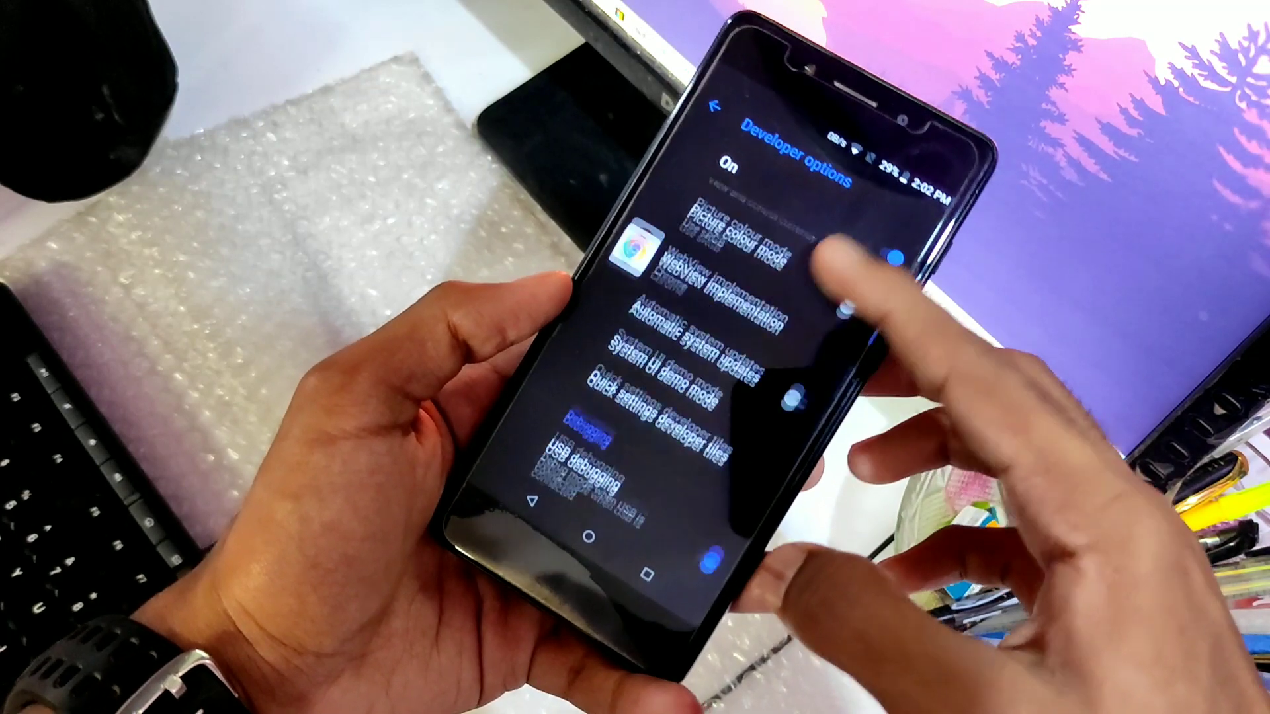
scroll(down, 3)
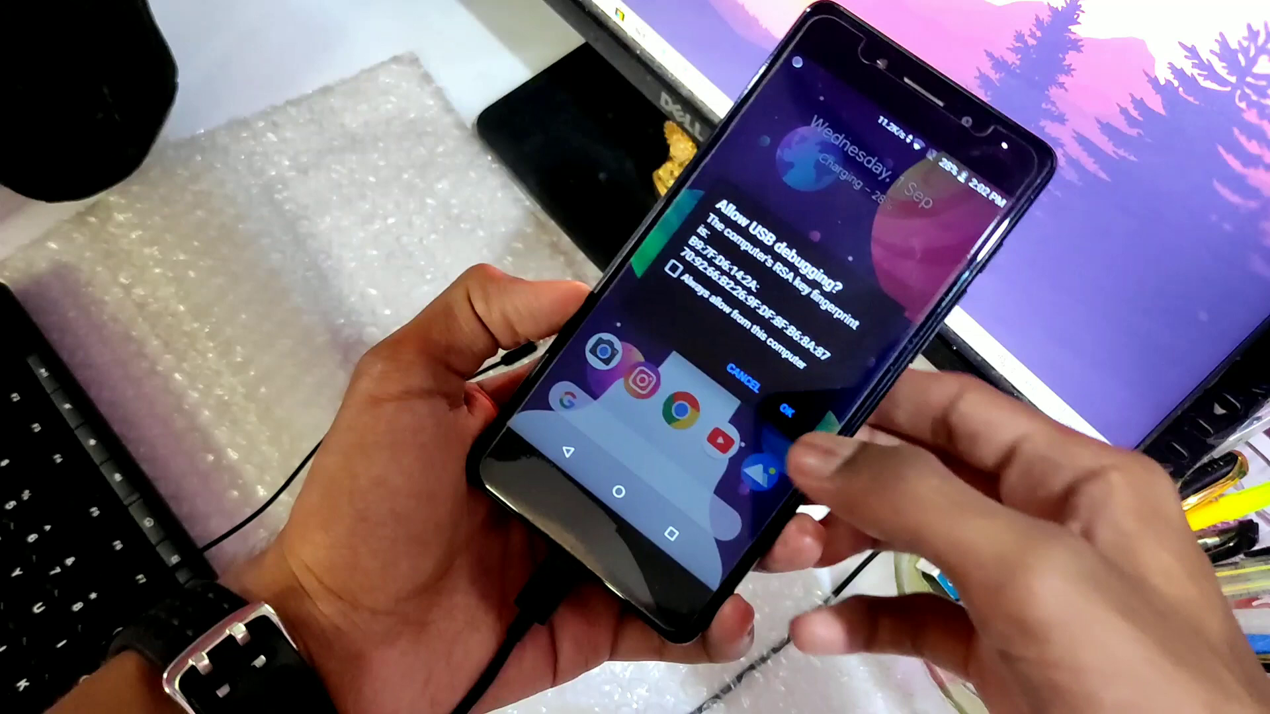
click(786, 408)
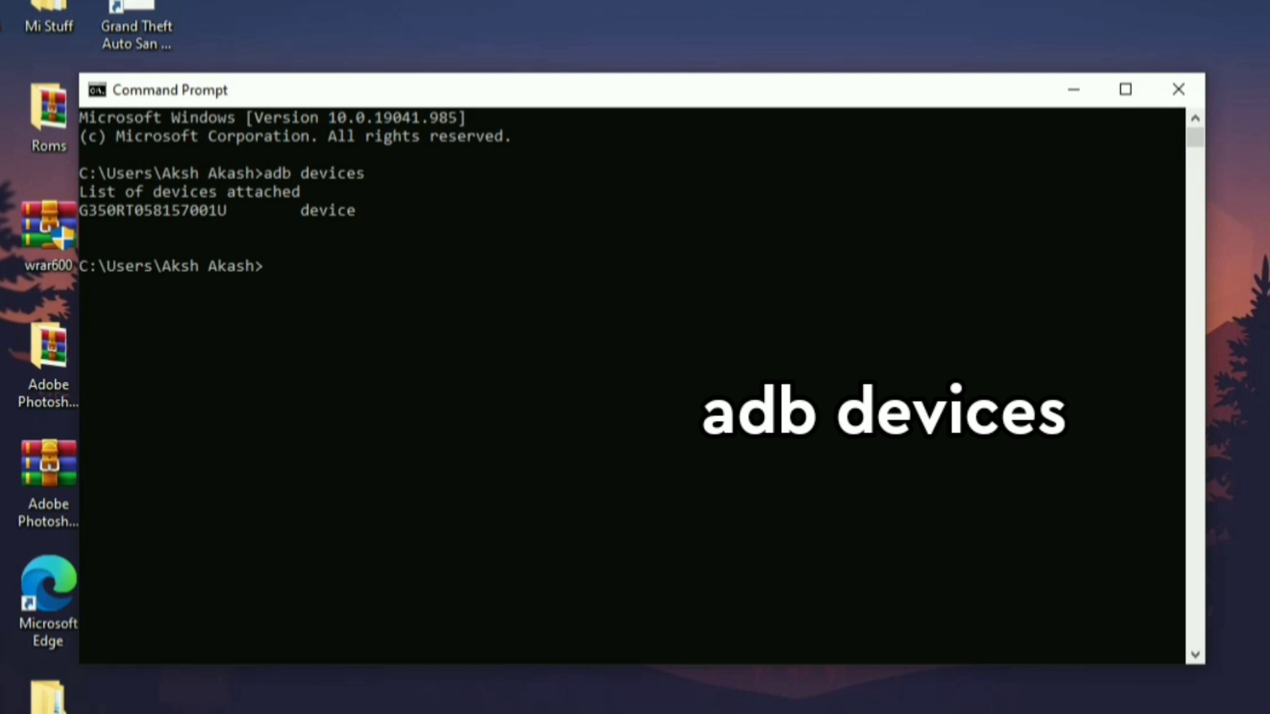
List the phone's packages in an adb shell with pm list packages | grep 'android'
text(adb shell)
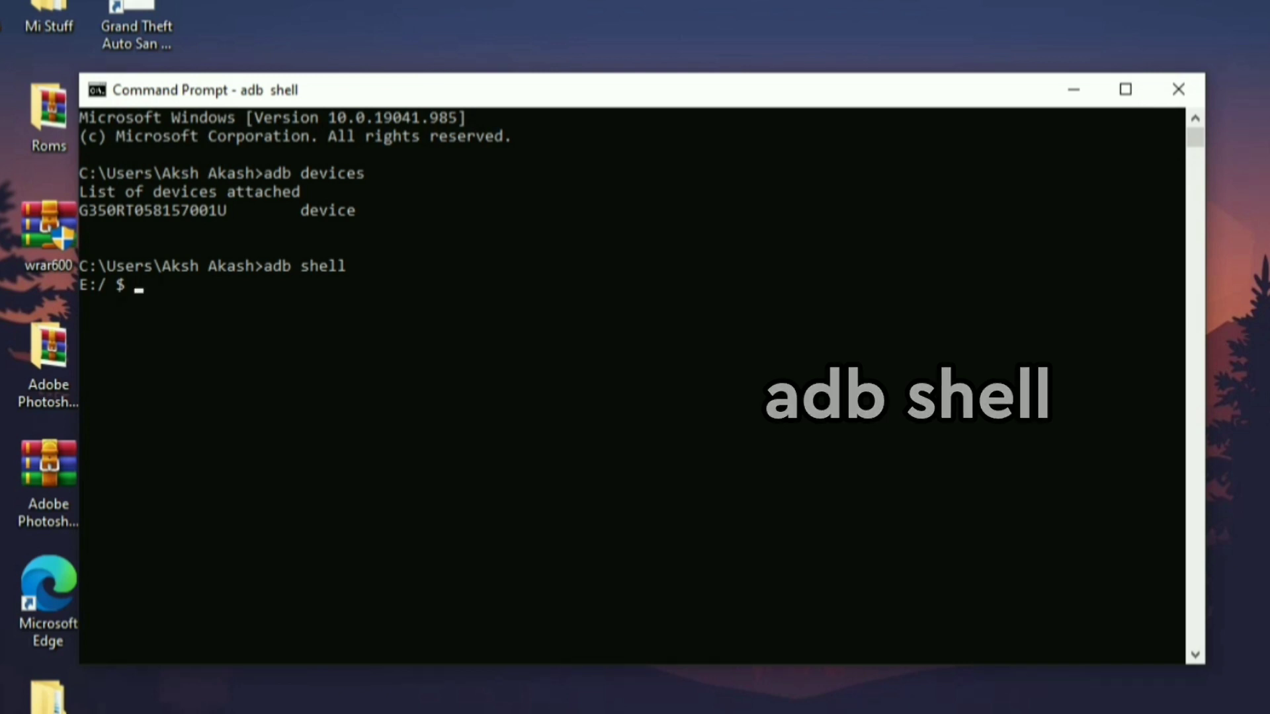
text(pm list)
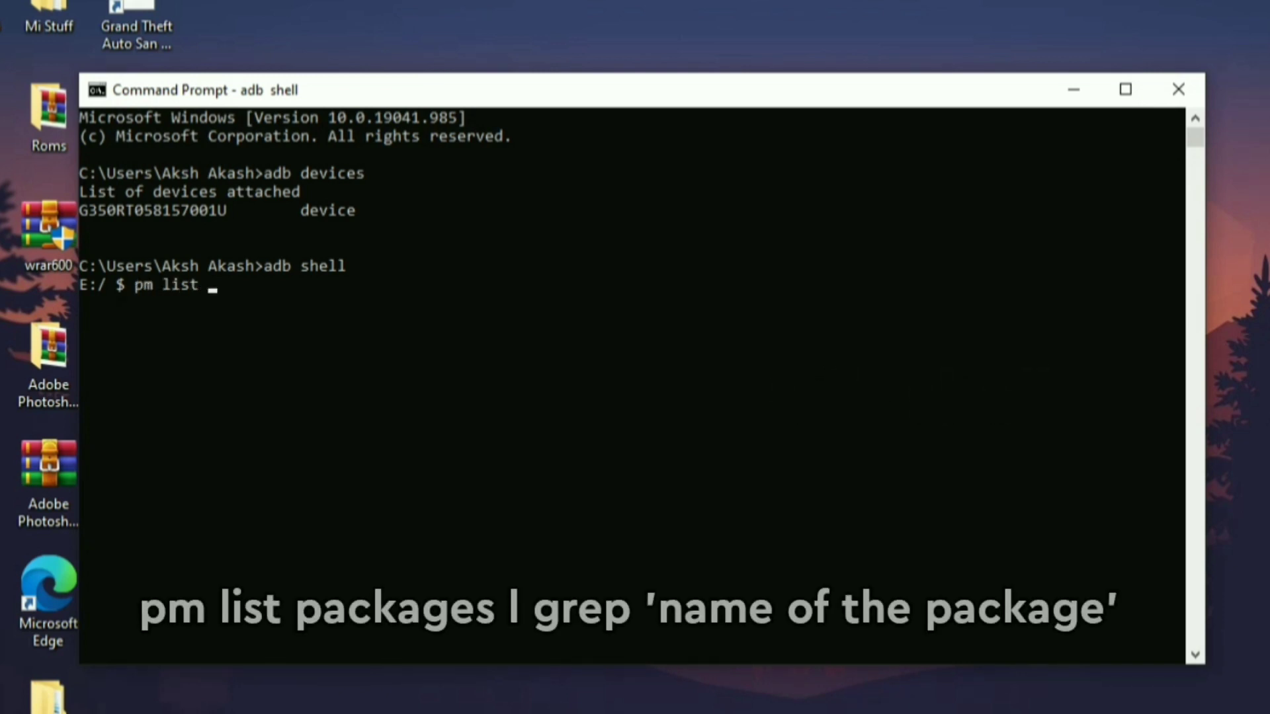
text(packages)
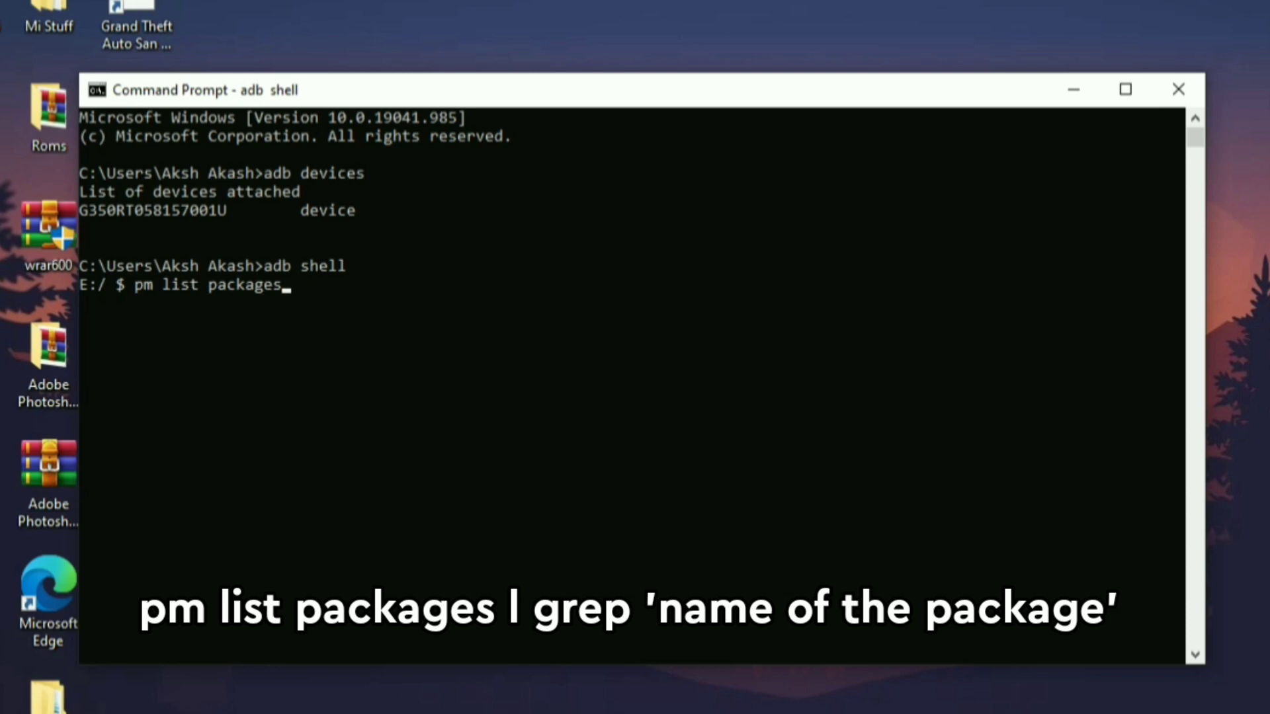
text(|)
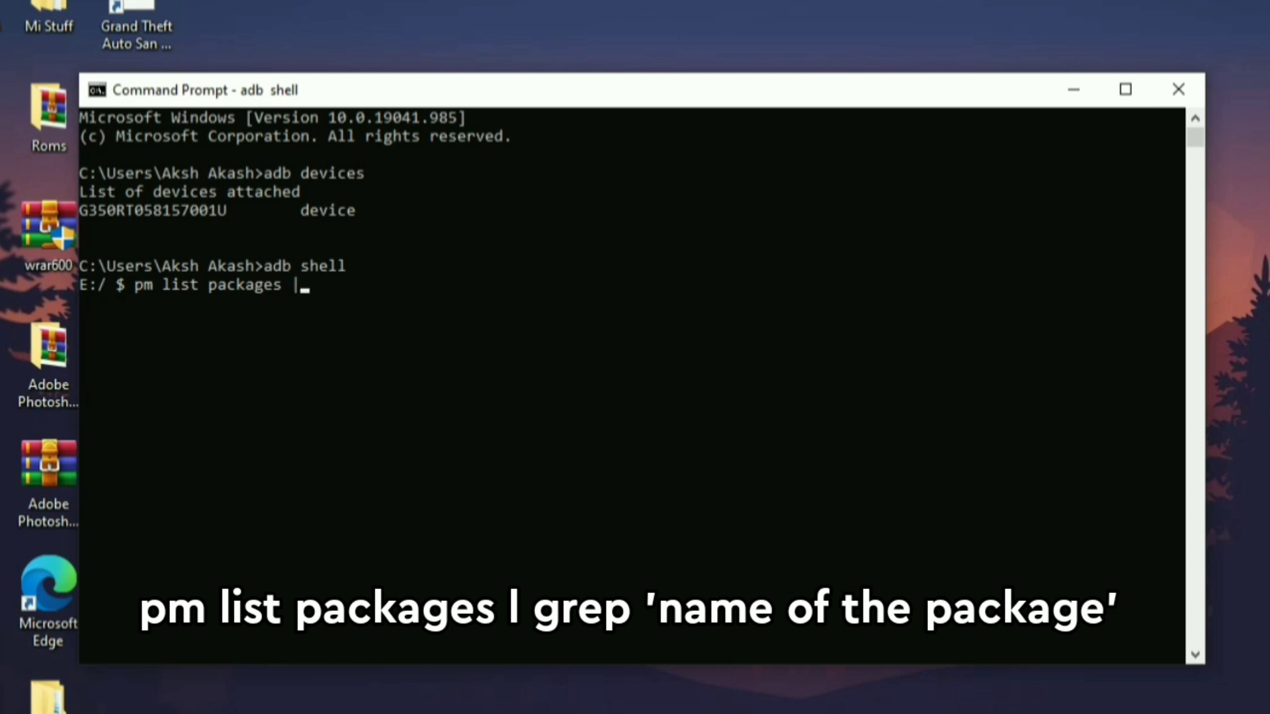
text(grep)
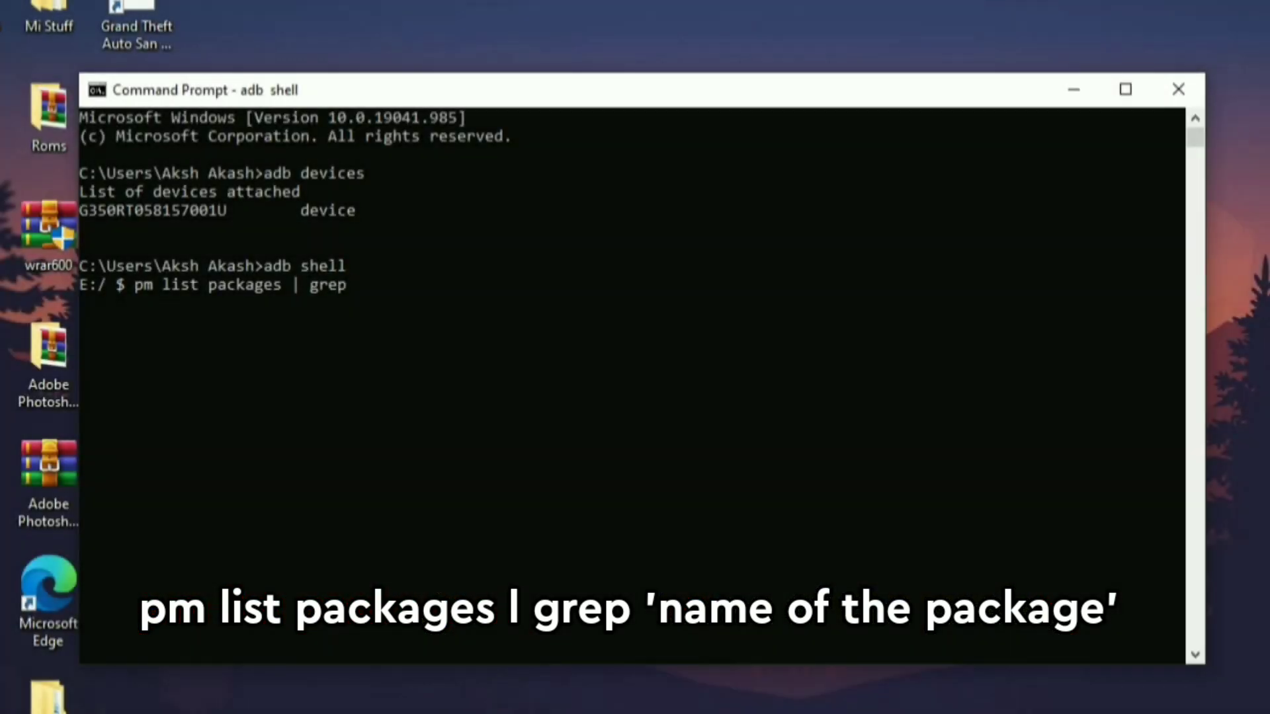
text('android)
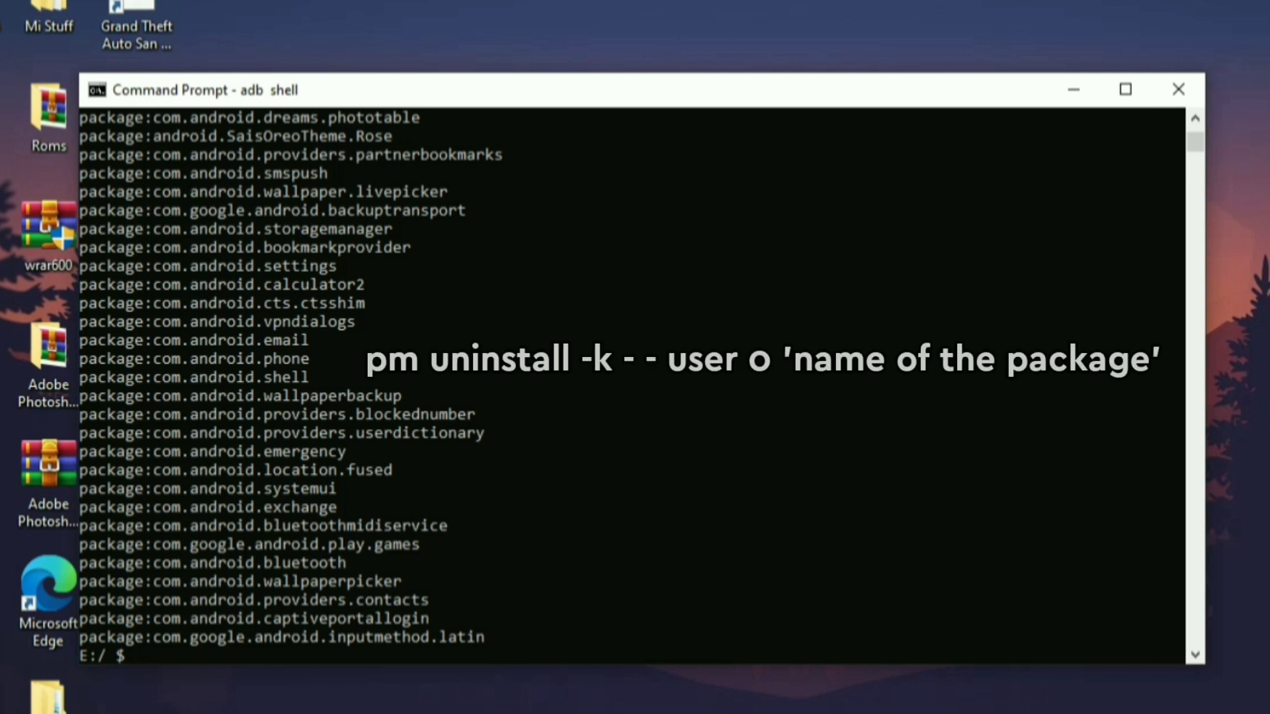
Enter pm uninstall -k --user 0 'com.android.launcher3' in the adb shell
text(pm uninsta)
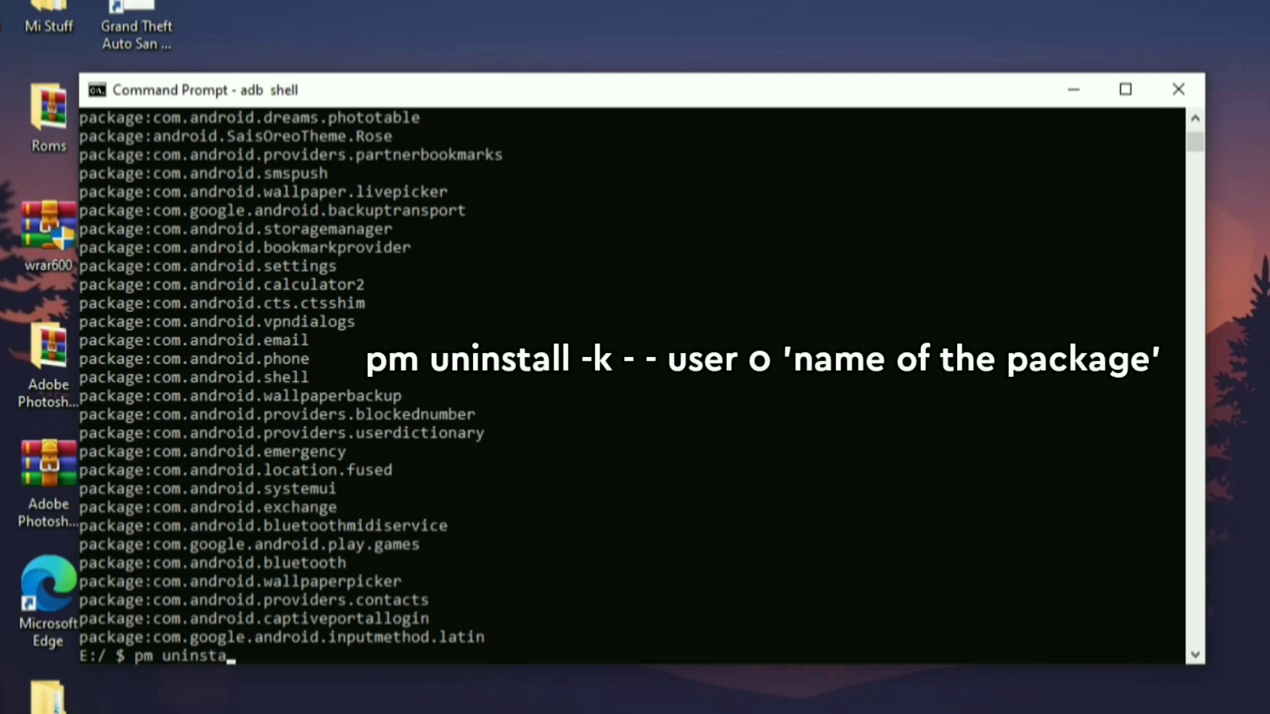
text(ll -k --user 0)
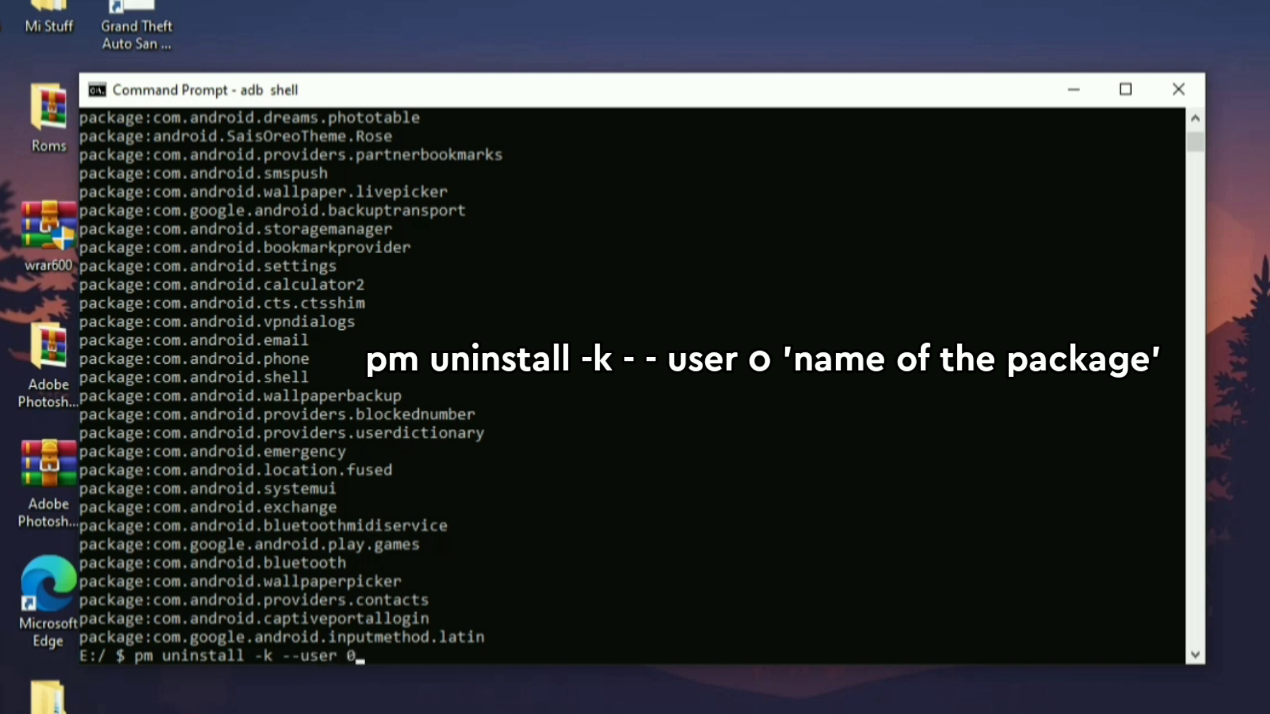
text(')
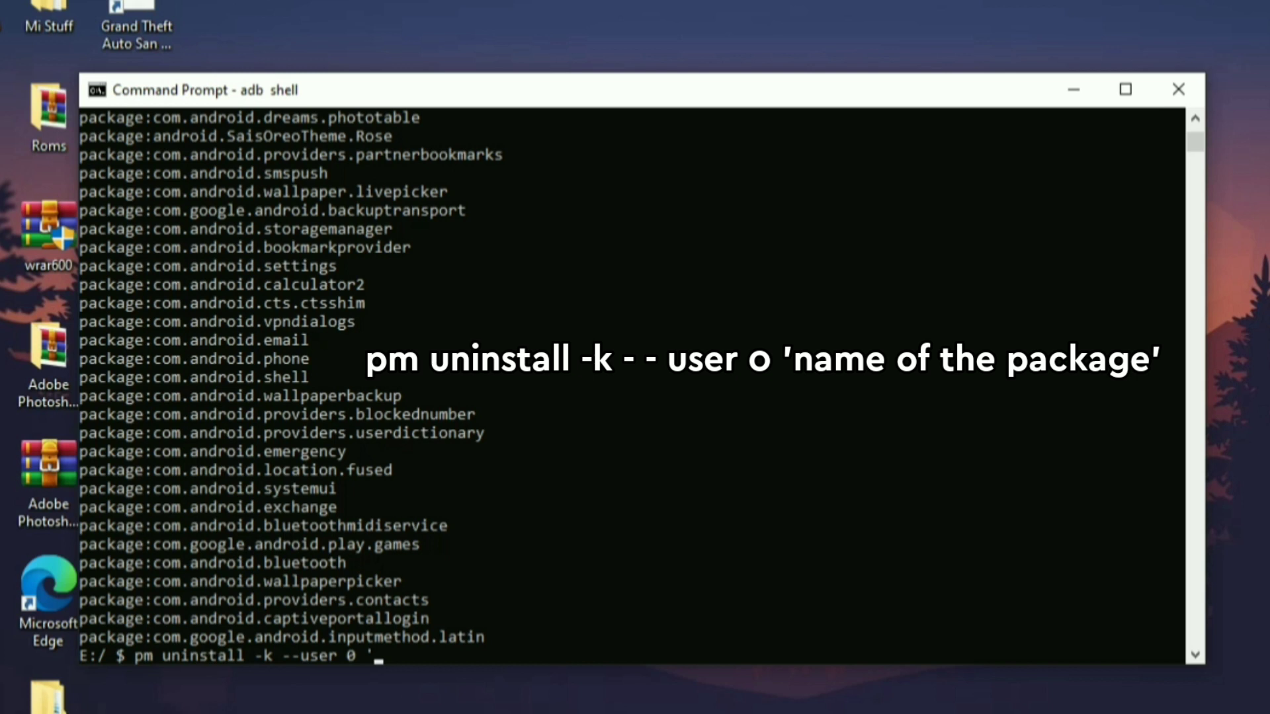
text(com.and)
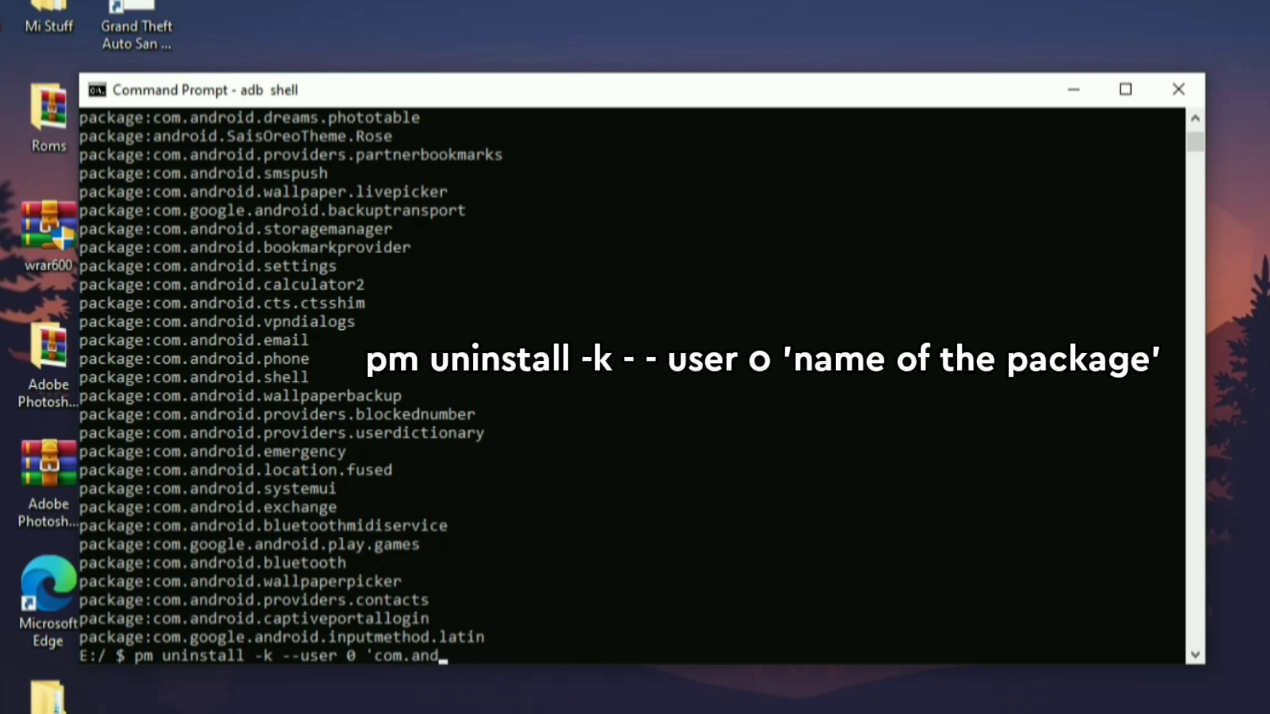
text(oid.)
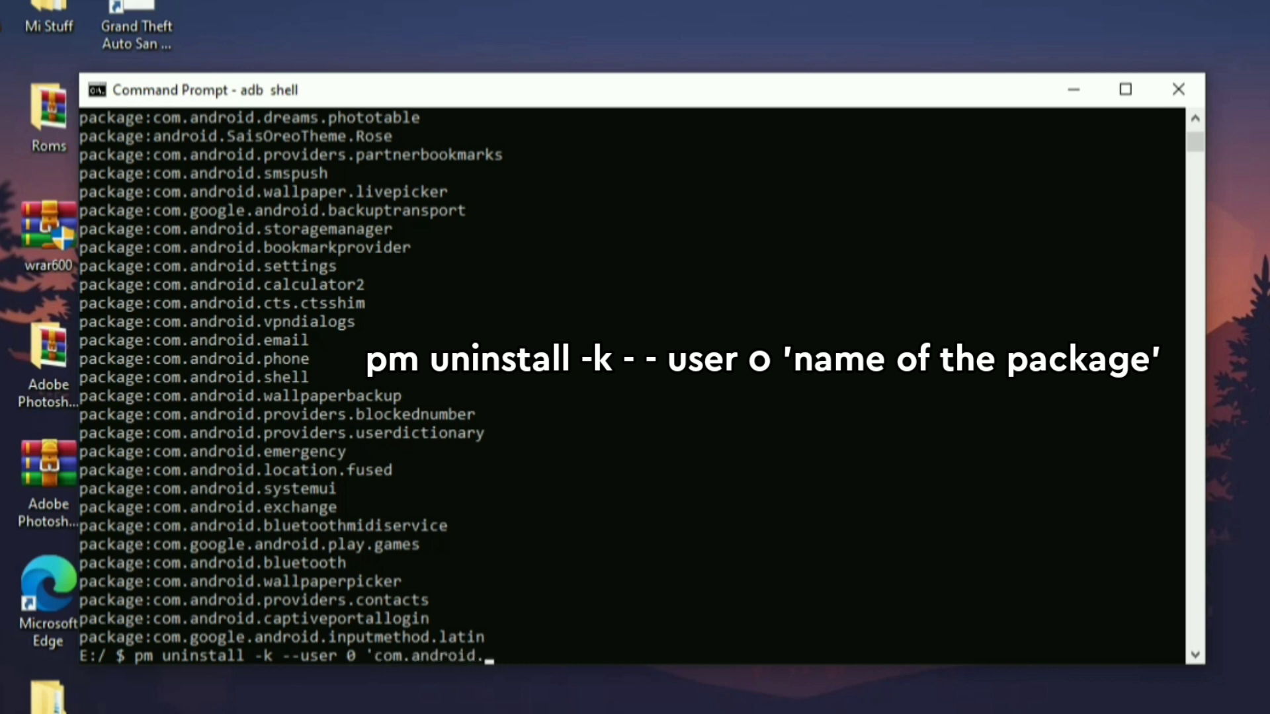
text(launcher3)
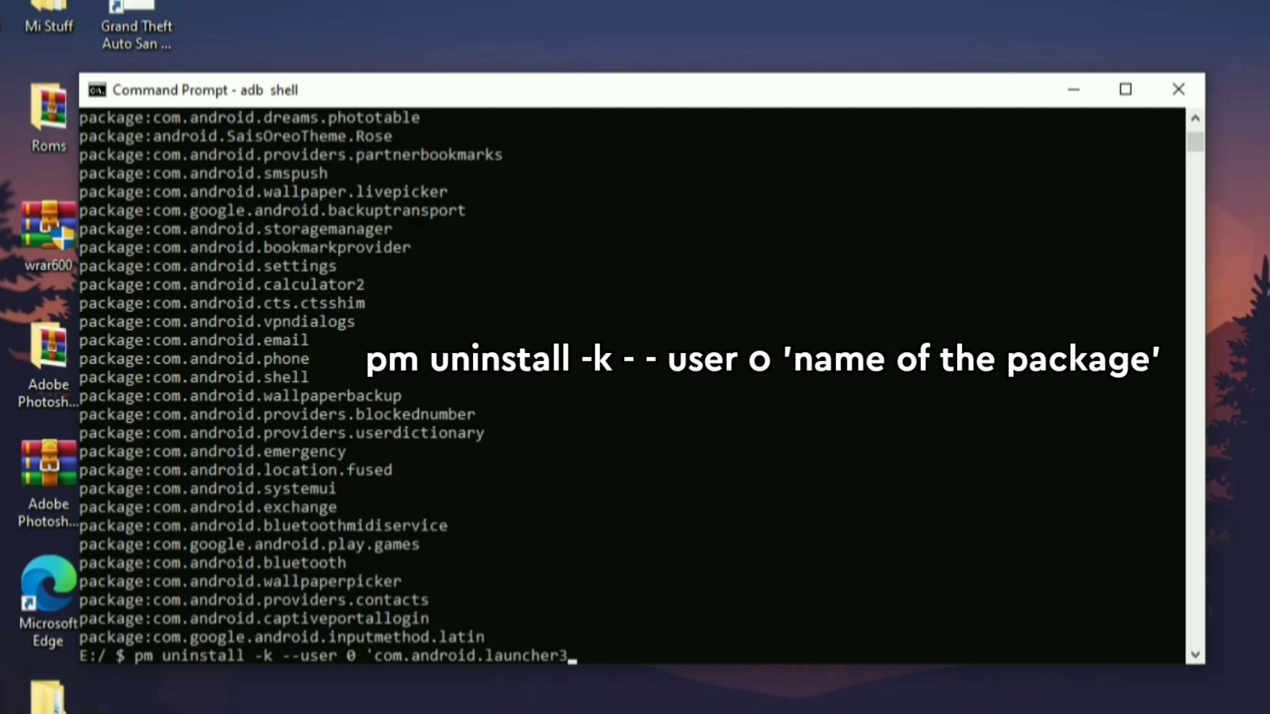
text(')
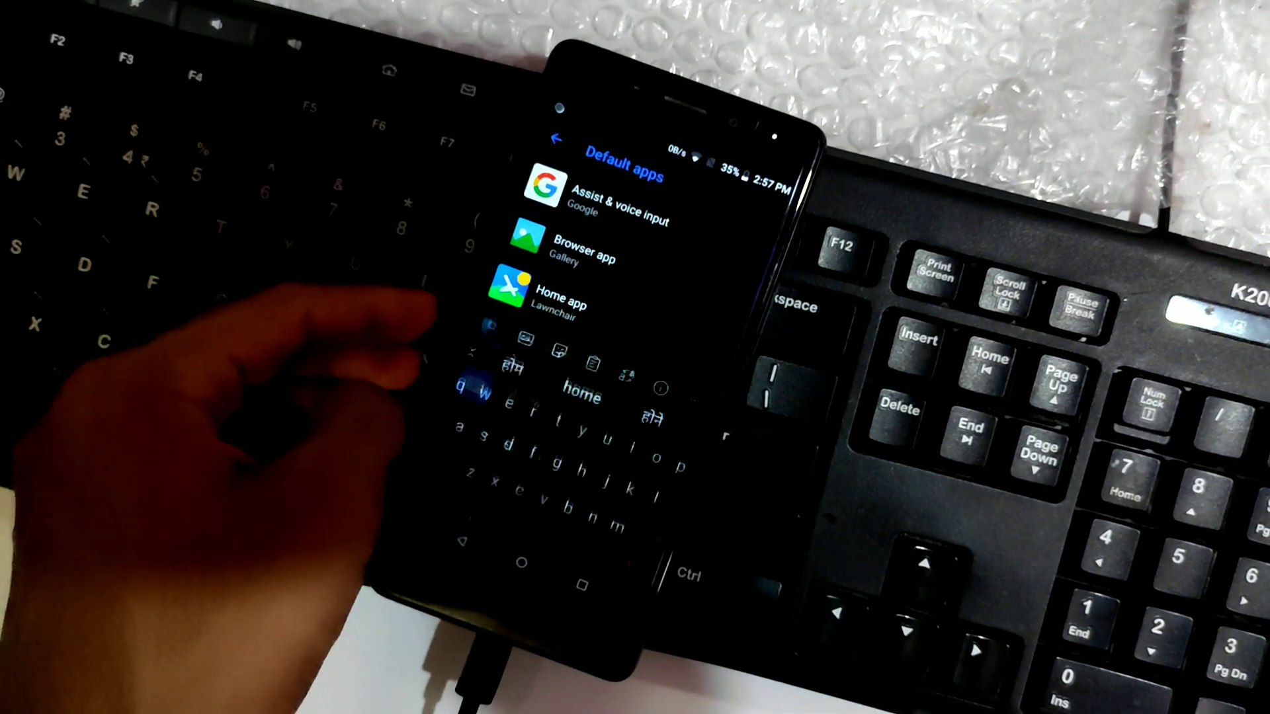
Reinstall Launcher3 from its extracted APK and confirm it appears in the Home app chooser with Lawnchair
click(558, 293)
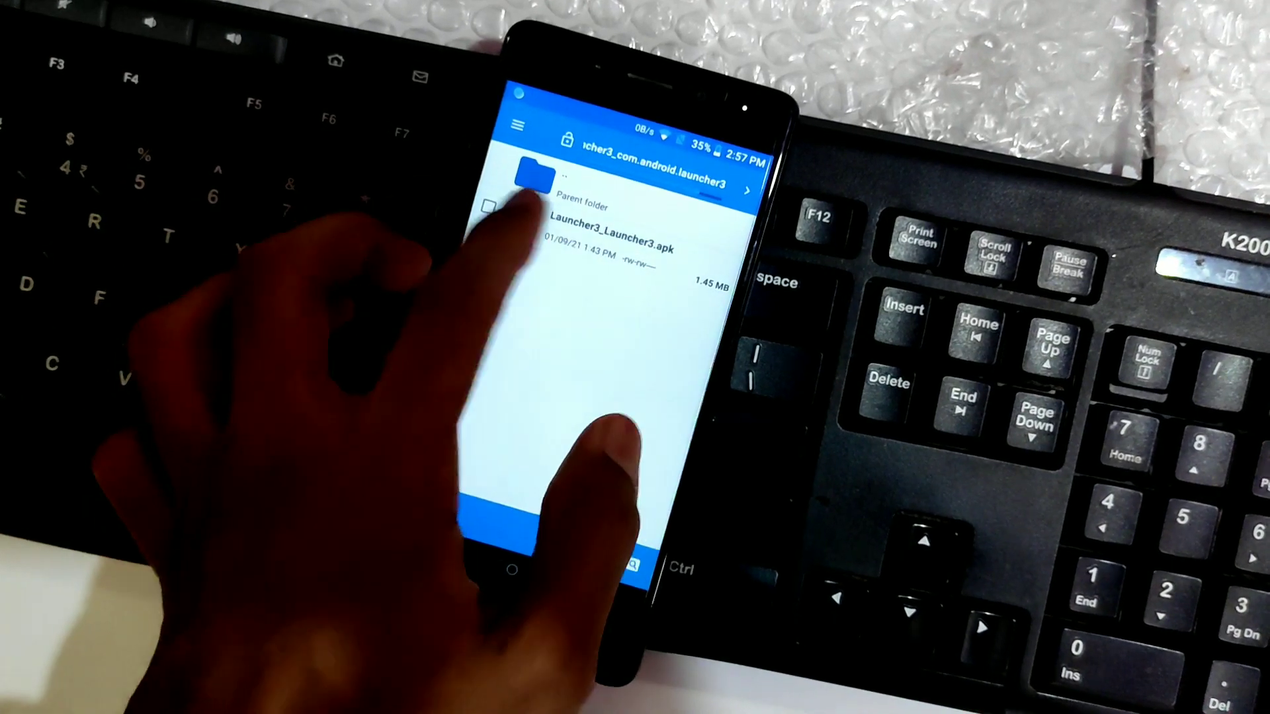
click(615, 243)
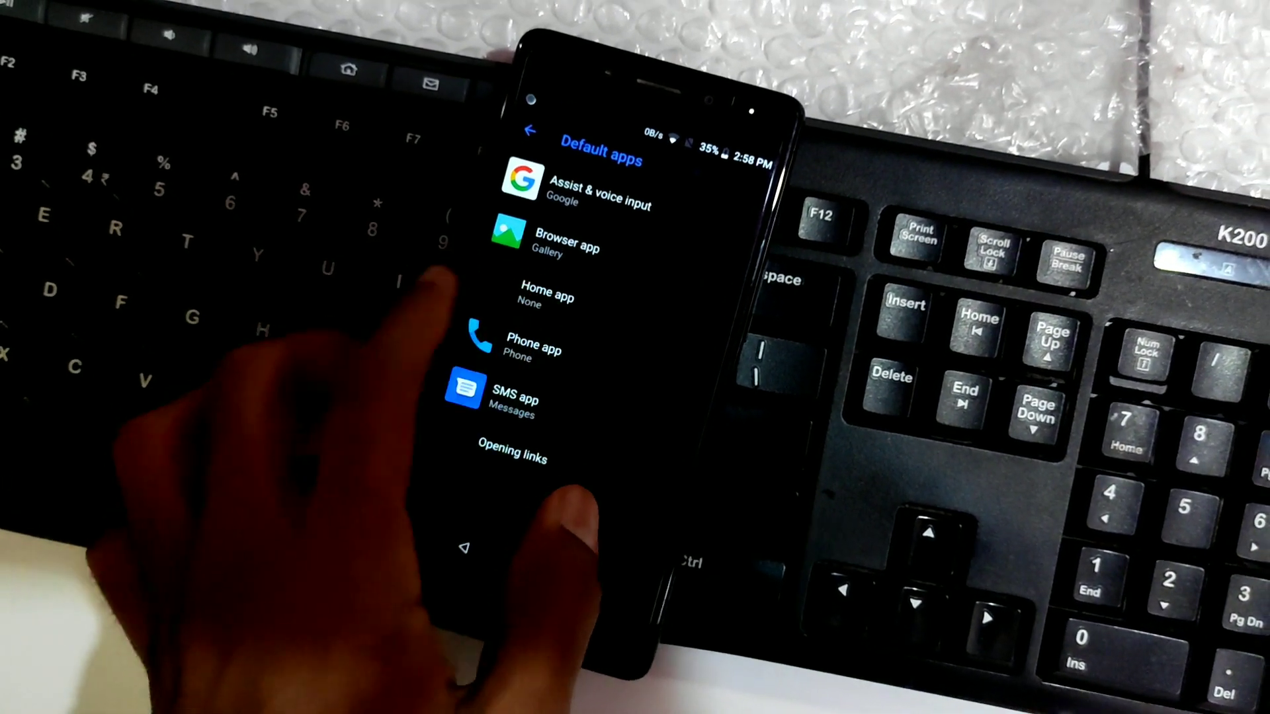
click(546, 298)
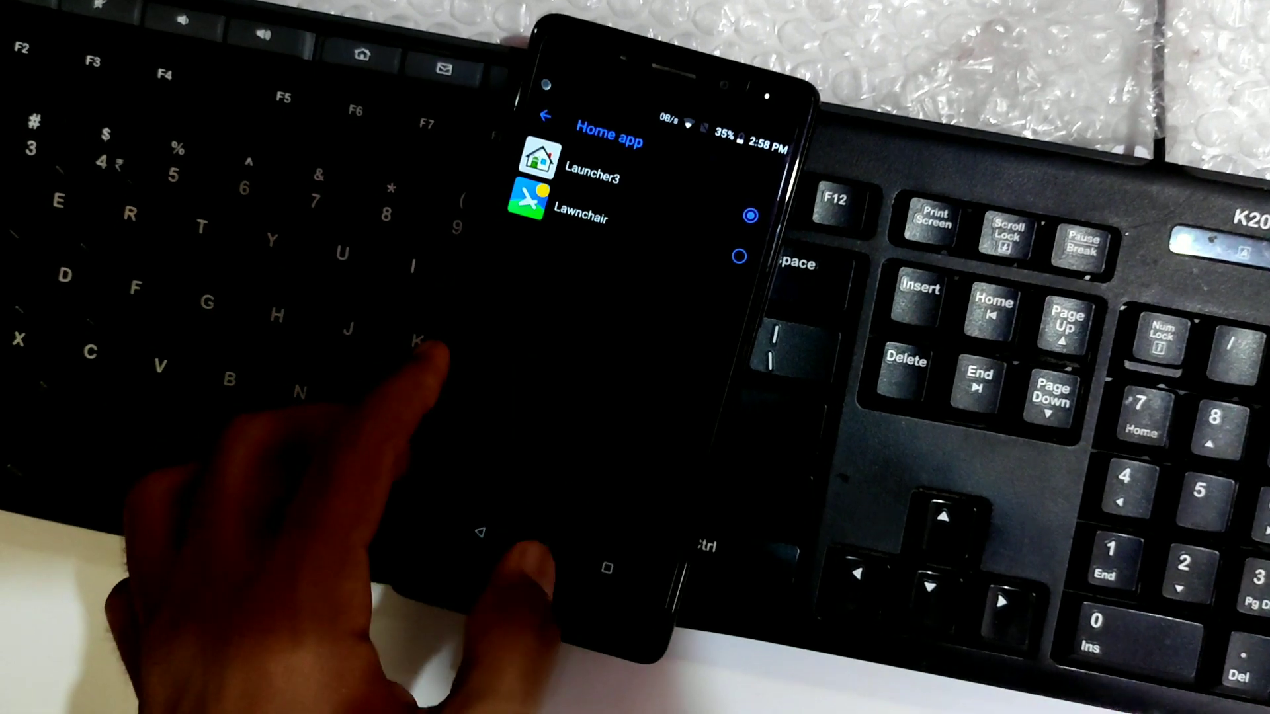